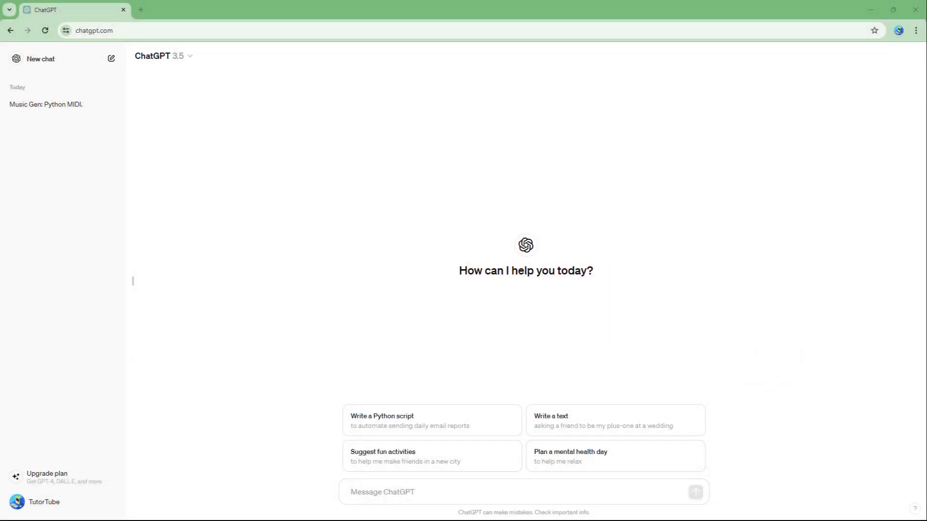
pyautogui.moveTo(453, 341)
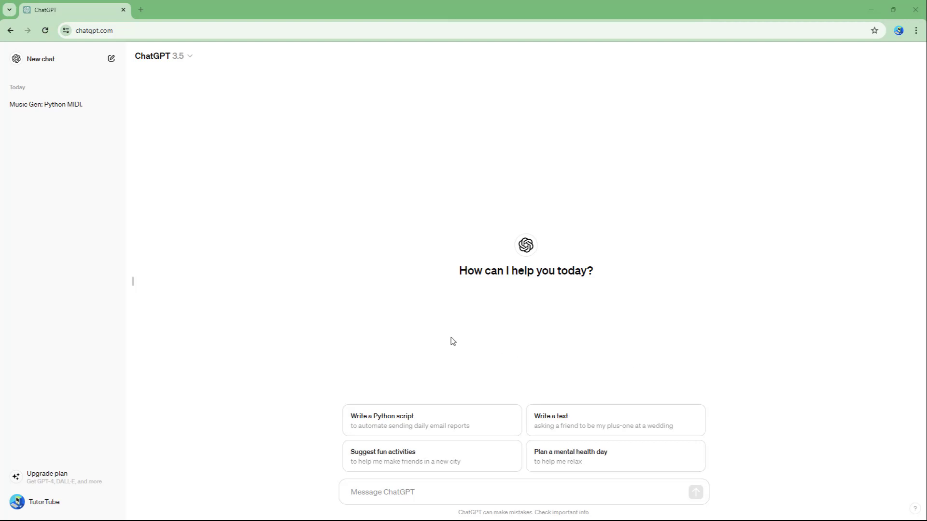
pyautogui.moveTo(456, 342)
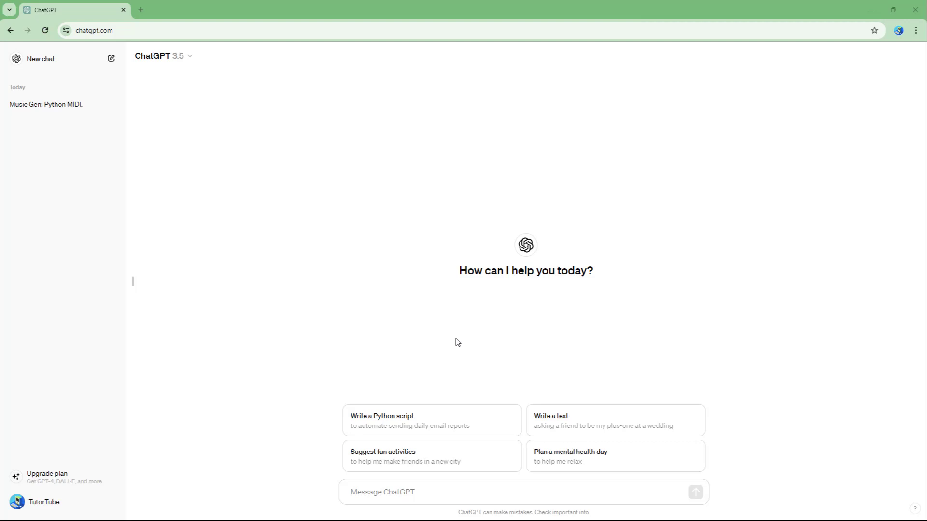
pyautogui.moveTo(50, 507)
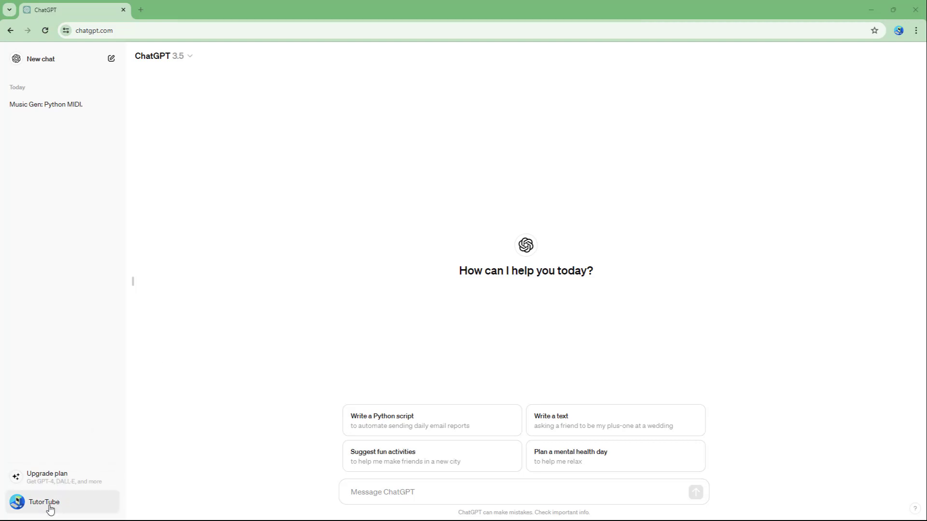
# Reach the Data controls section of Settings via the profile menu
pyautogui.click(44, 504)
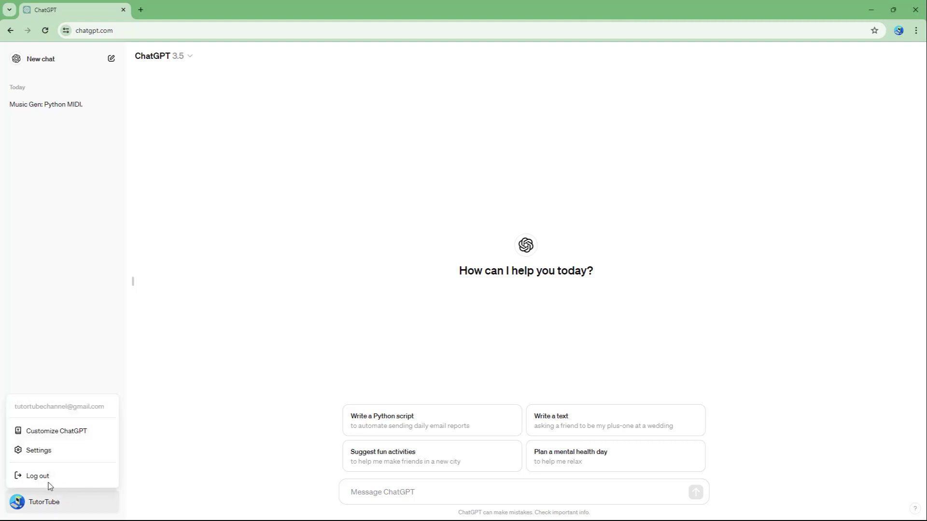
pyautogui.click(38, 450)
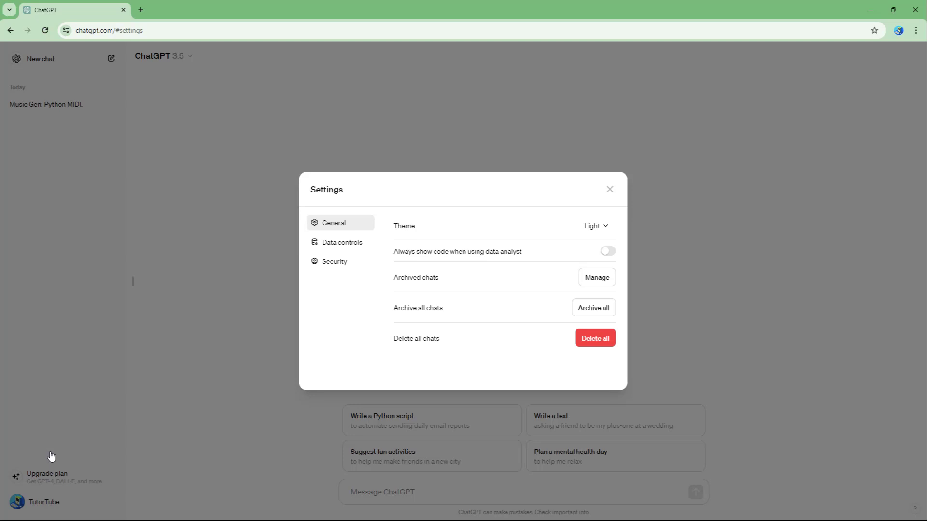
pyautogui.click(341, 242)
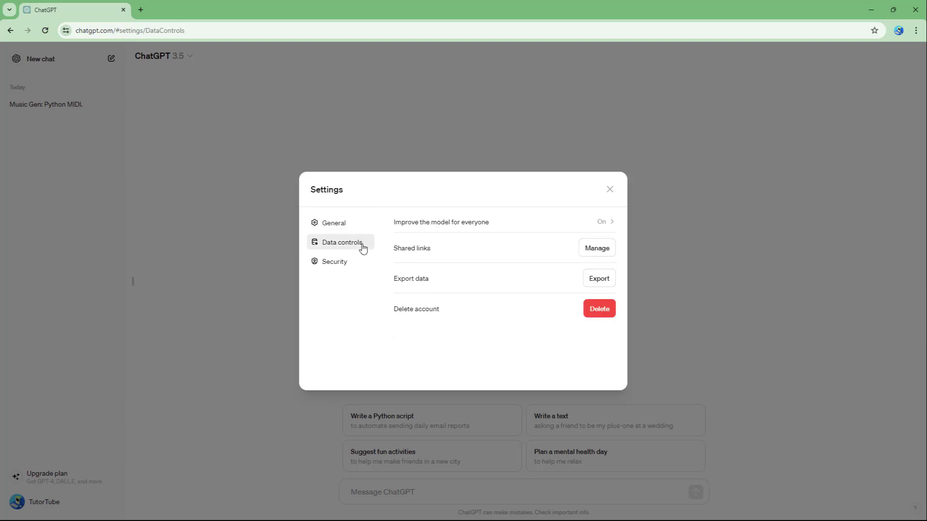
pyautogui.moveTo(330, 249)
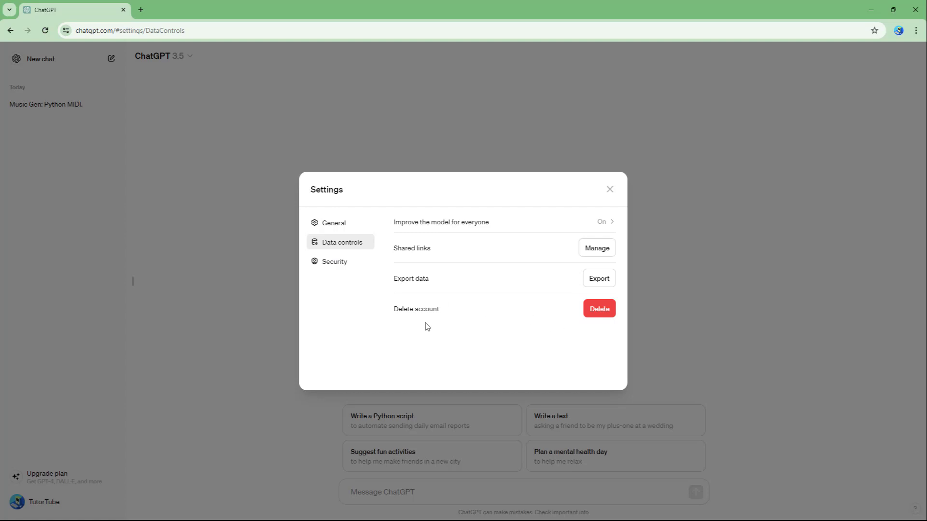
pyautogui.moveTo(545, 320)
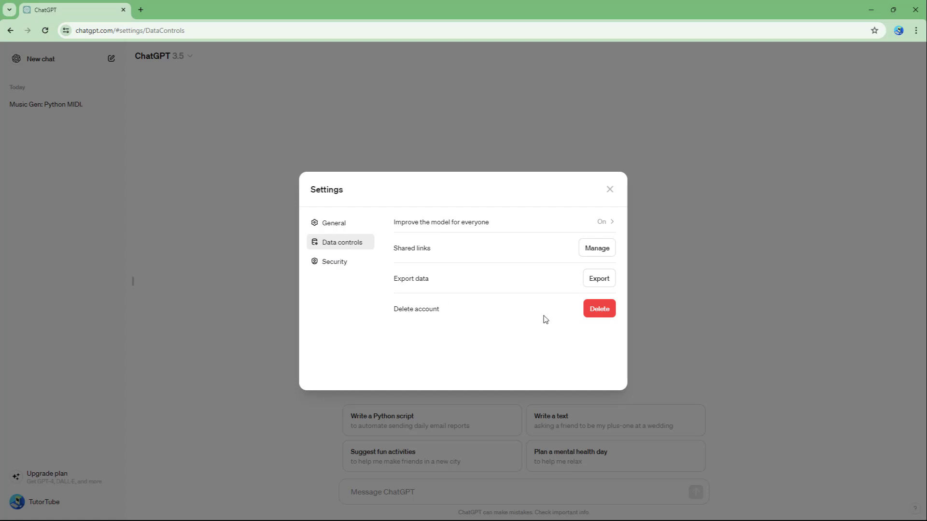
# Start Delete account, raising the 'are you sure?' warning that demands a login refresh
pyautogui.click(599, 309)
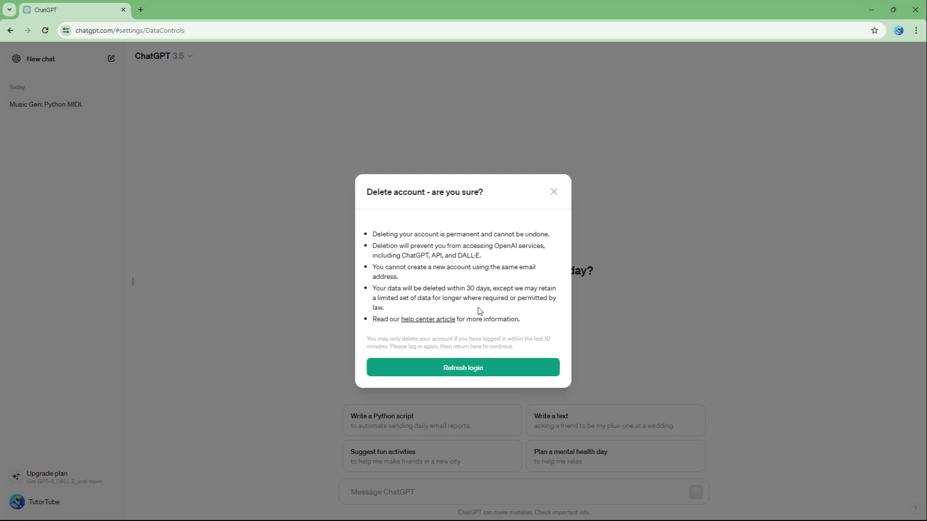
pyautogui.moveTo(391, 235)
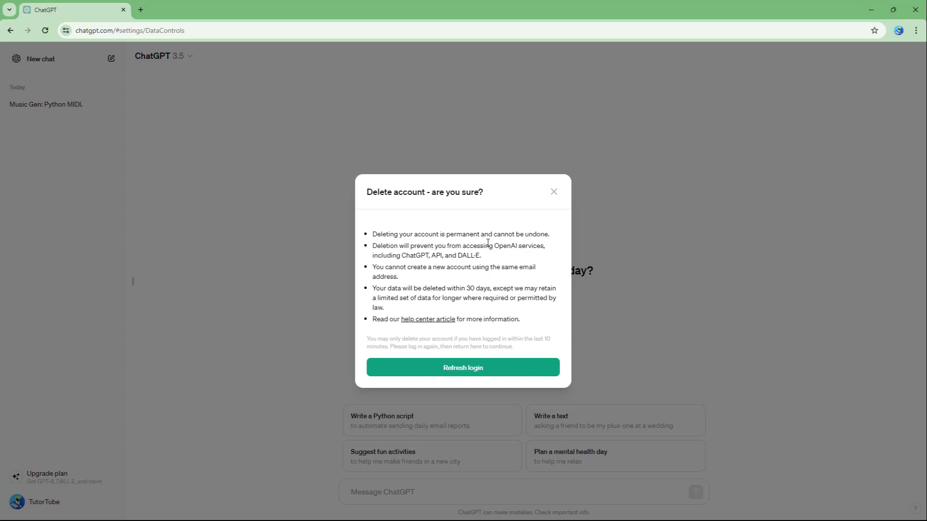
pyautogui.moveTo(518, 260)
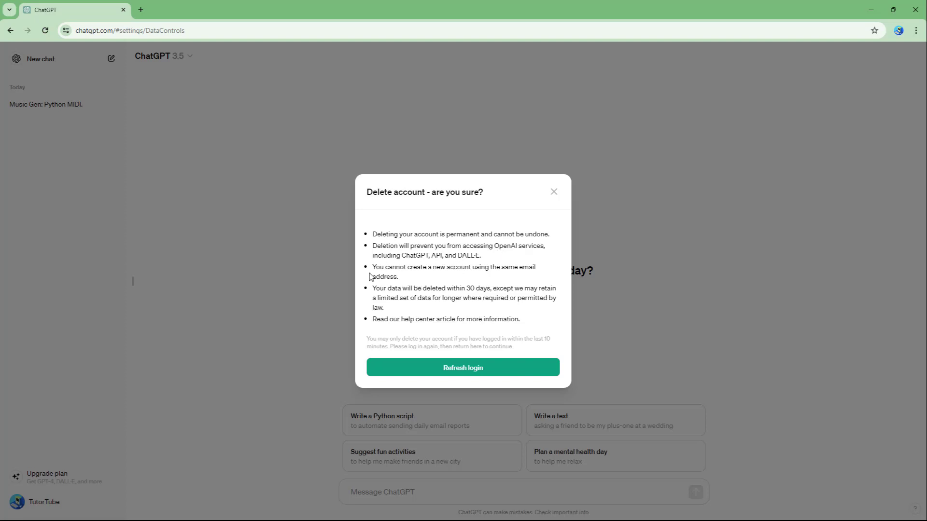
pyautogui.moveTo(480, 286)
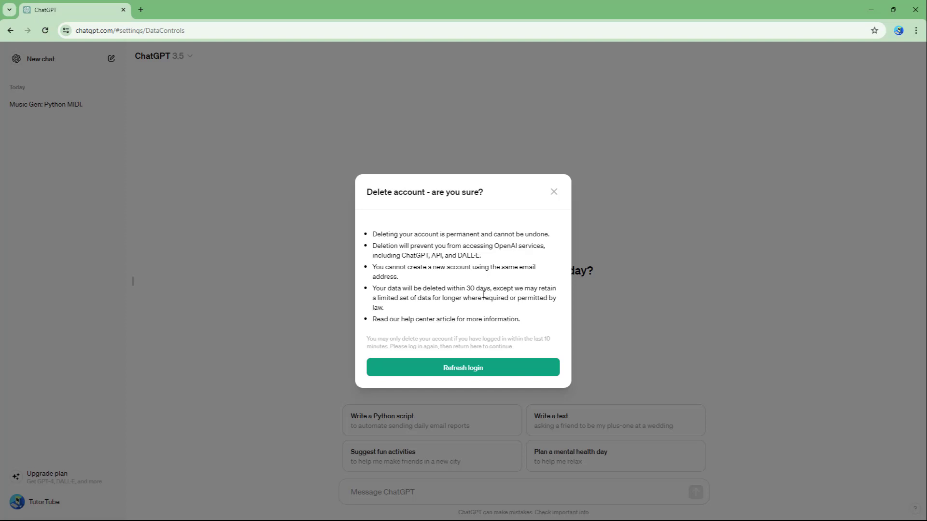
pyautogui.moveTo(566, 306)
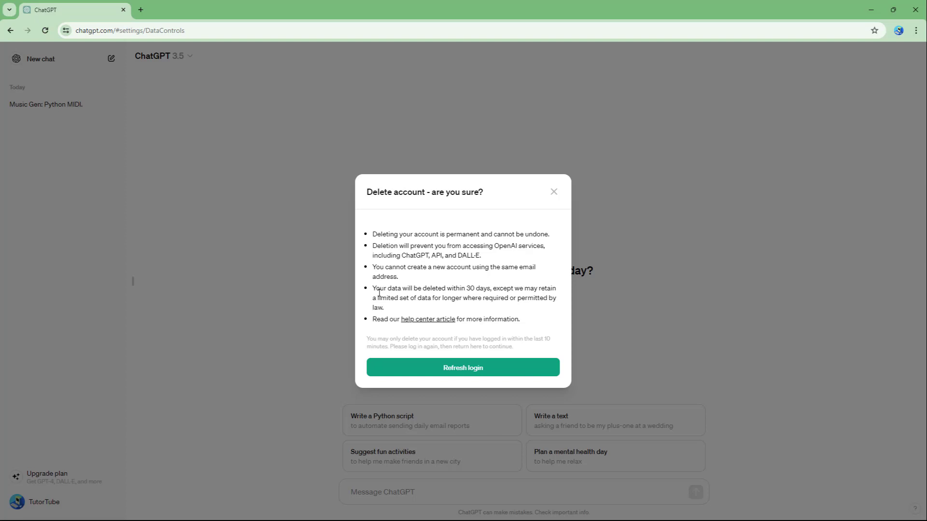
pyautogui.moveTo(447, 390)
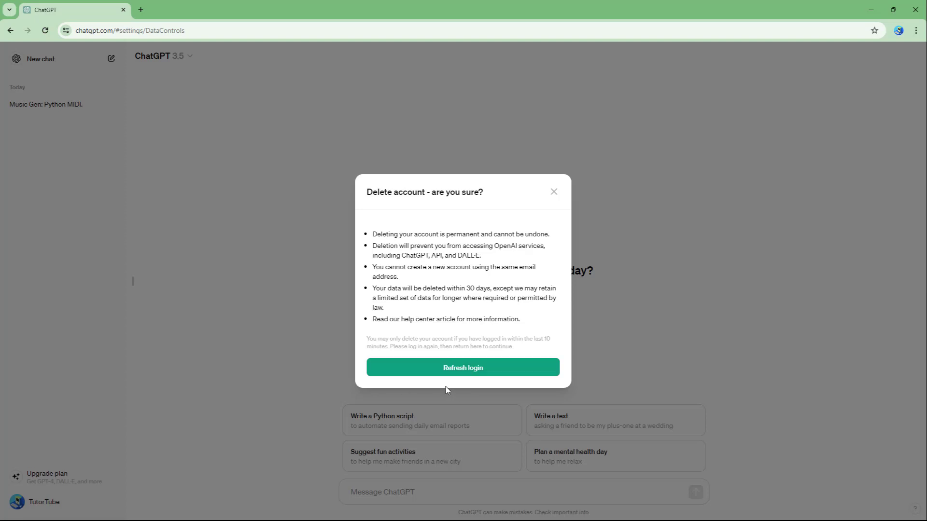
pyautogui.moveTo(455, 325)
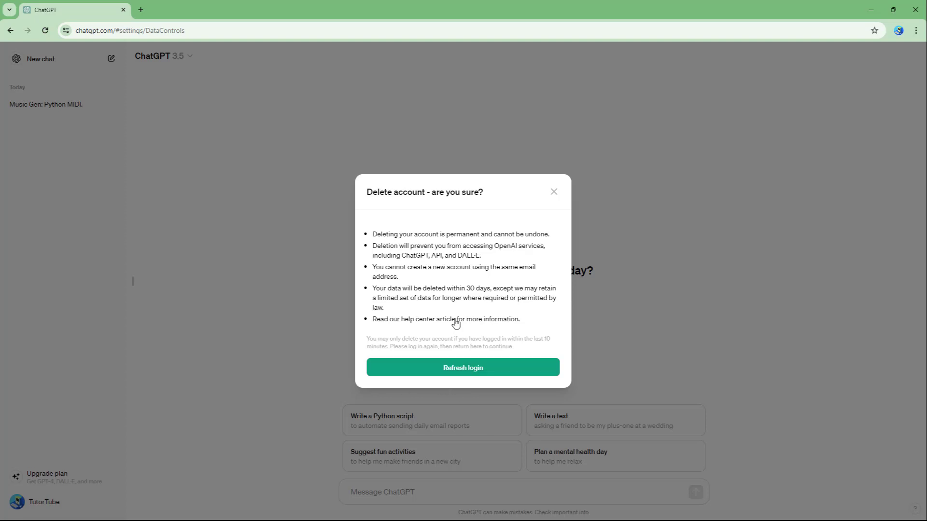
# Log out as the warning asks, then sign back in with Continue with Google
pyautogui.click(463, 367)
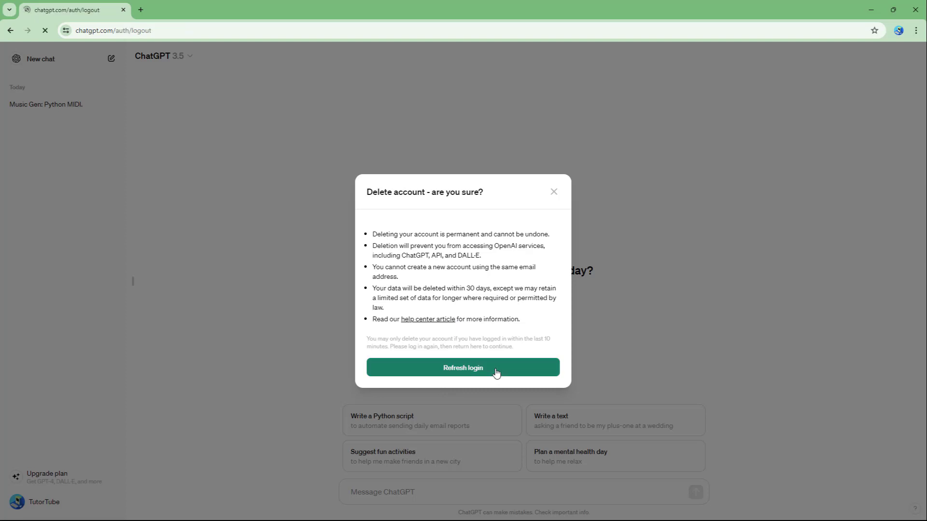
pyautogui.click(464, 367)
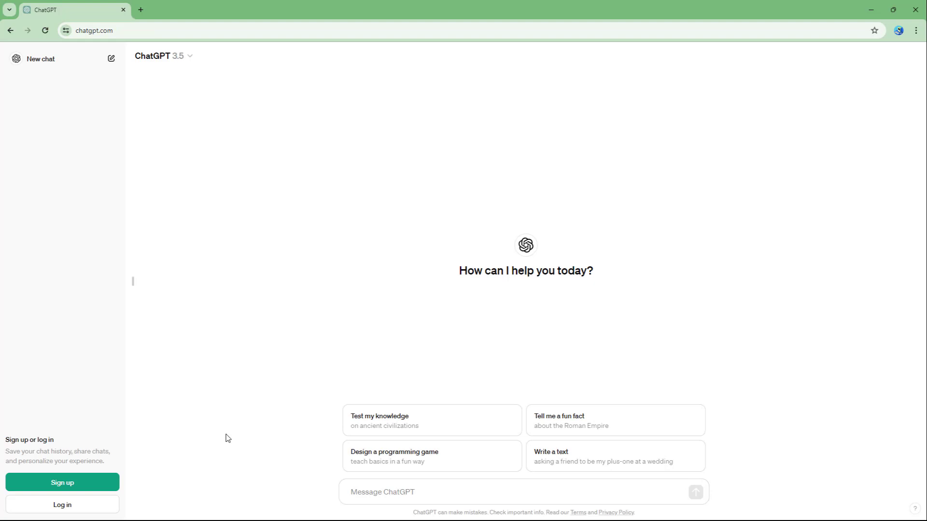
pyautogui.moveTo(54, 499)
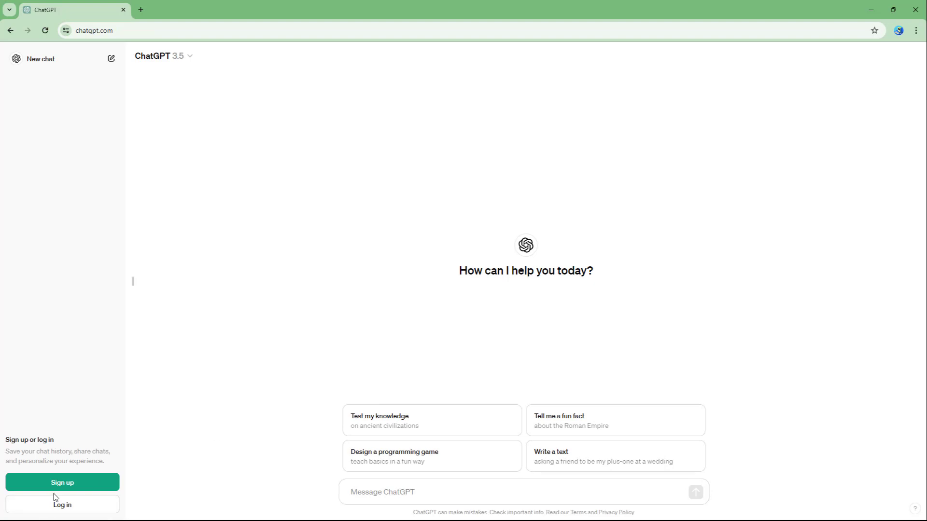
pyautogui.moveTo(75, 509)
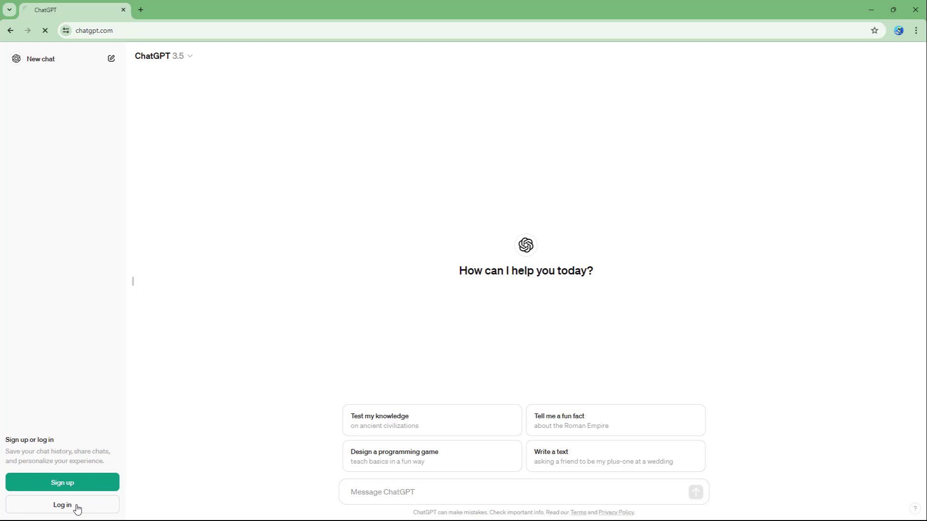
pyautogui.click(62, 508)
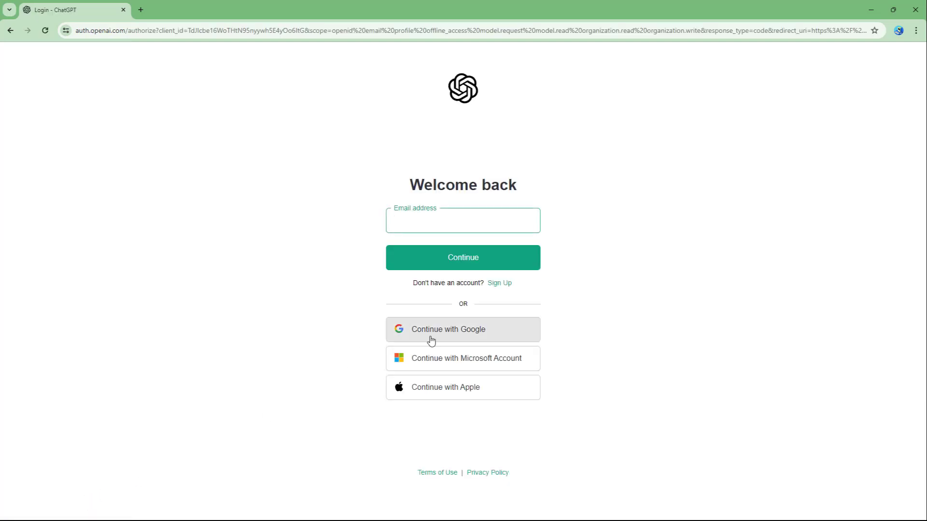
pyautogui.click(463, 329)
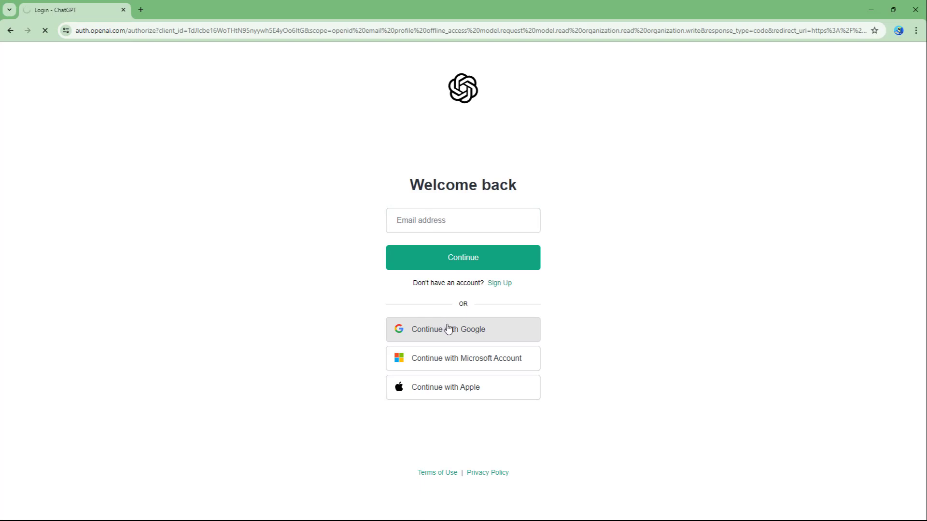
pyautogui.click(463, 329)
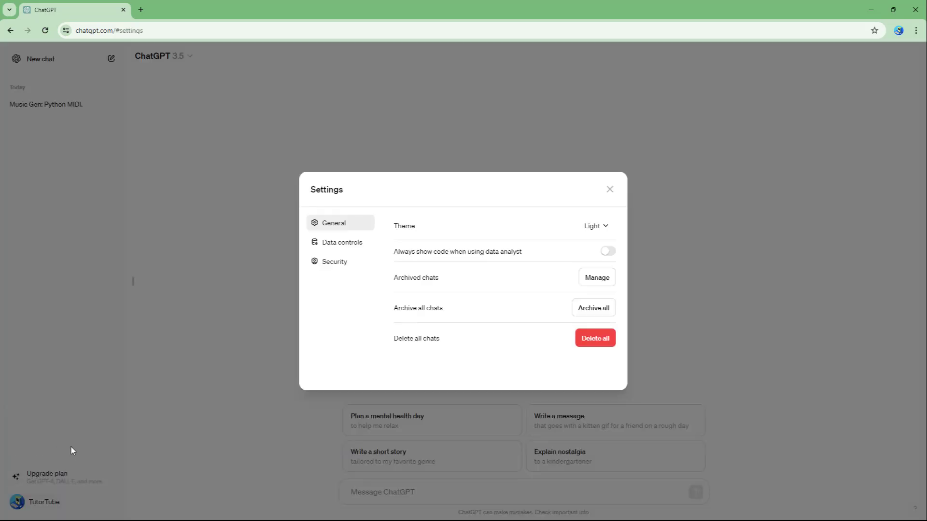
# Confirm deletion by filling the suggested account email and the word DELETE
pyautogui.click(595, 338)
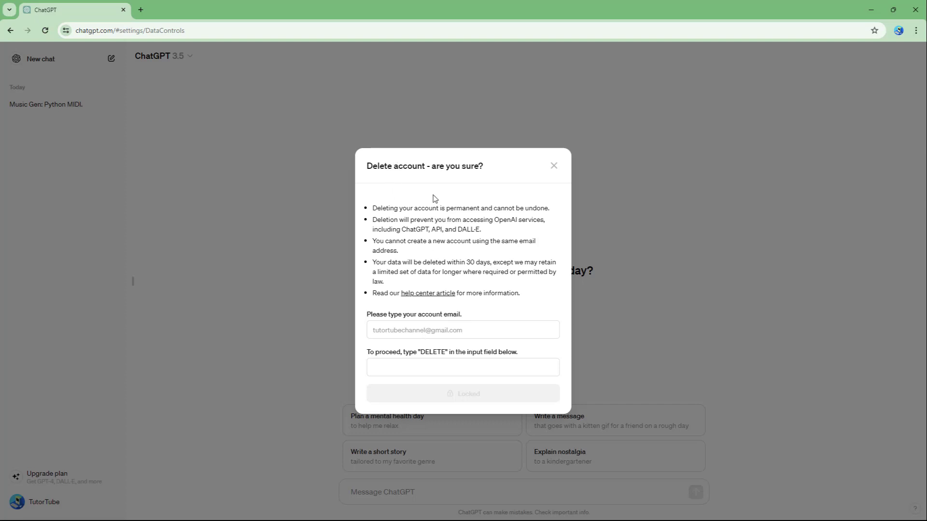
pyautogui.click(463, 330)
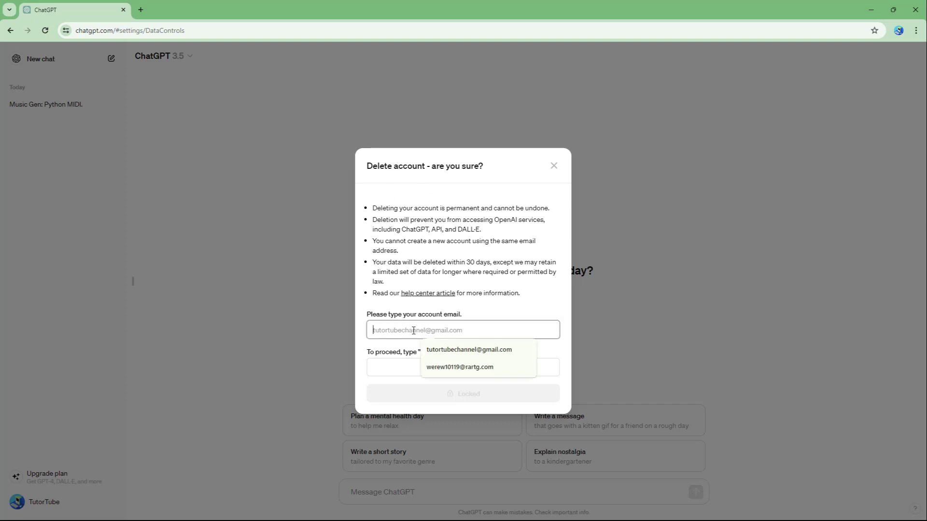
pyautogui.click(469, 349)
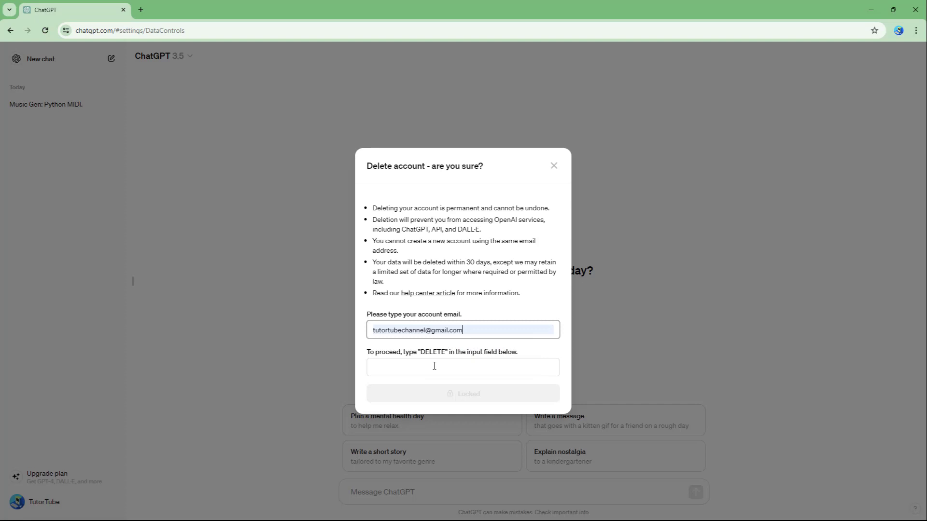
pyautogui.write('DE')
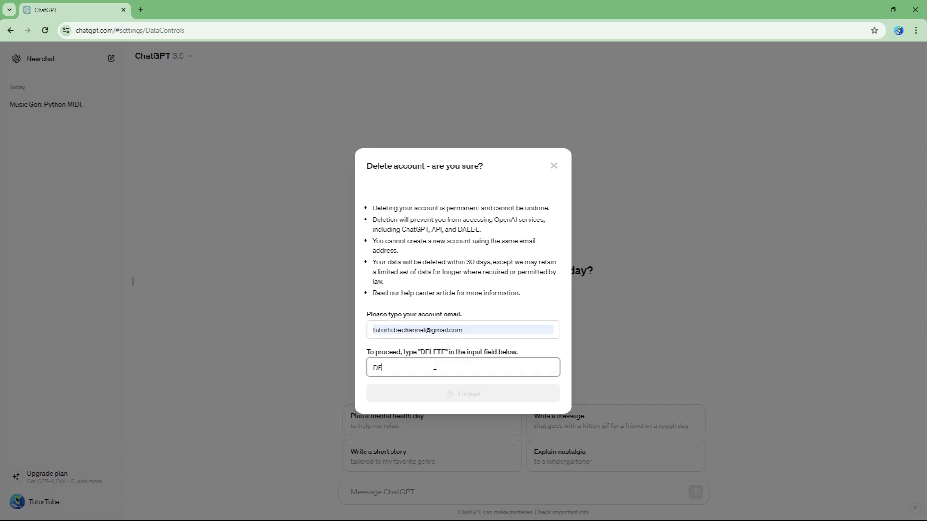
pyautogui.write('LETE')
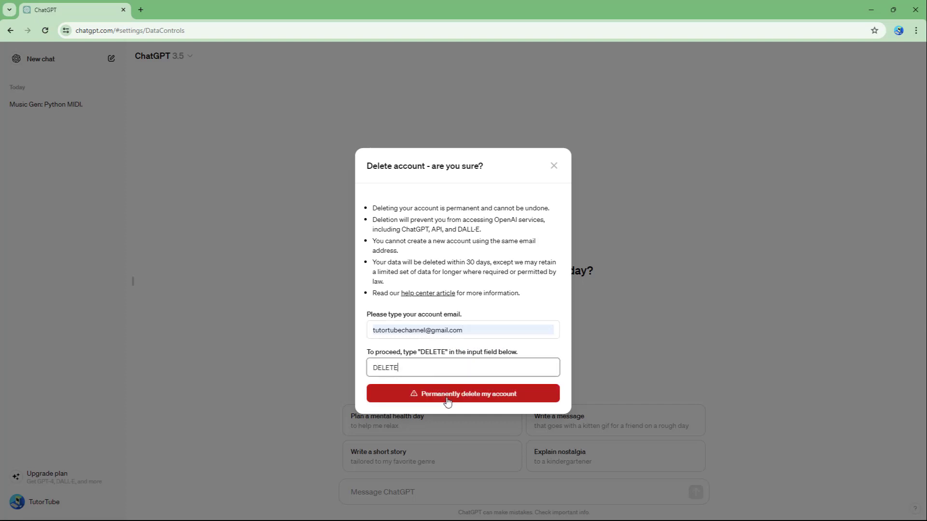
pyautogui.moveTo(439, 443)
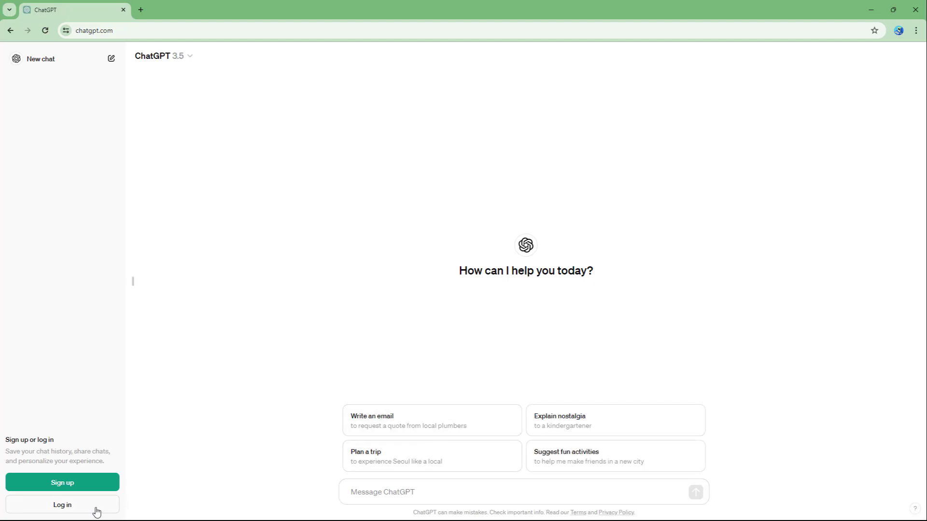
# Attempt Continue with Google again, landing on the account deleted or deactivated error
pyautogui.click(62, 505)
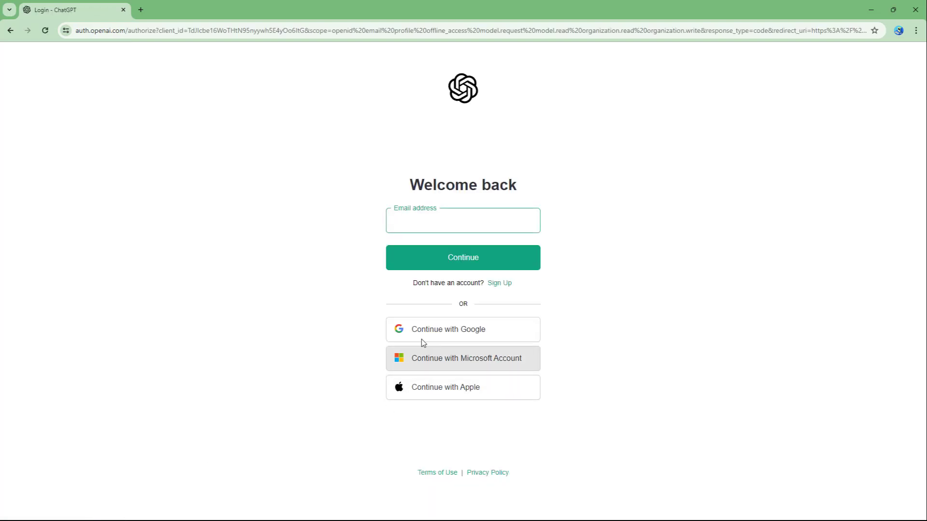
pyautogui.click(463, 329)
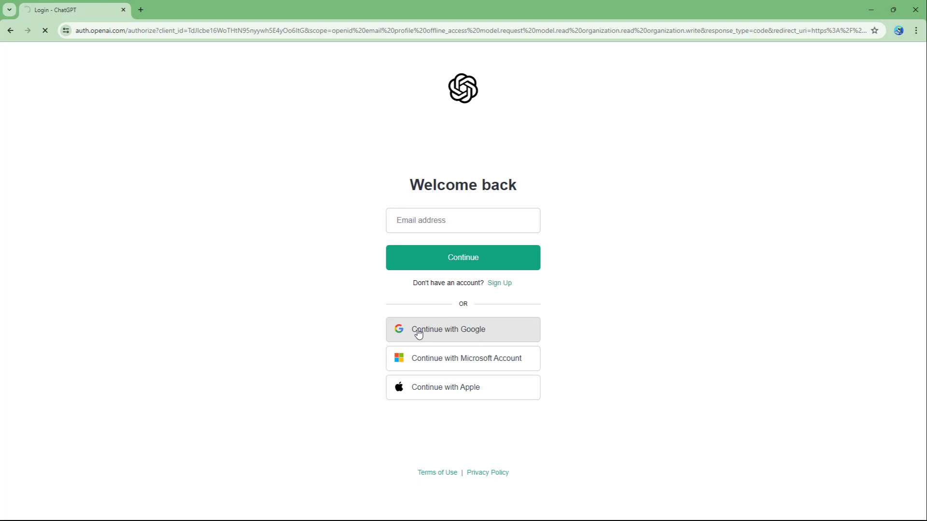
pyautogui.click(462, 329)
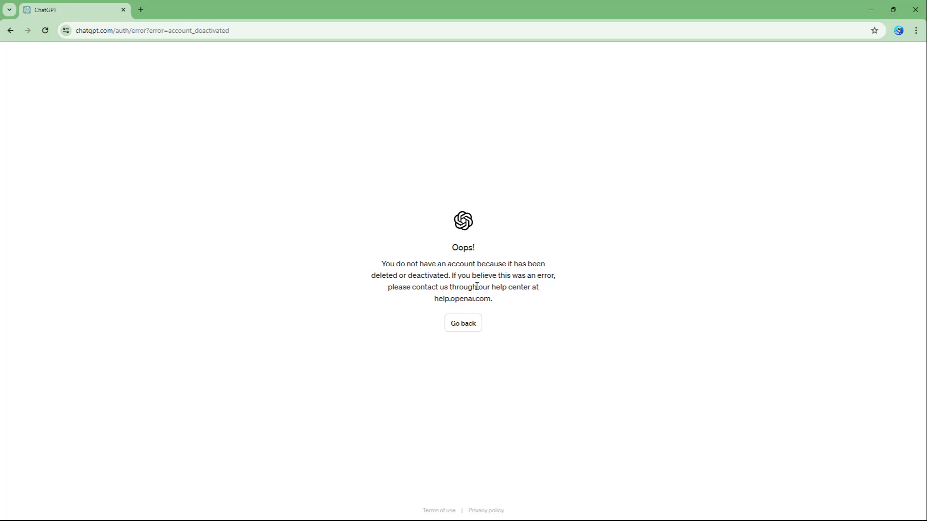
pyautogui.moveTo(502, 275)
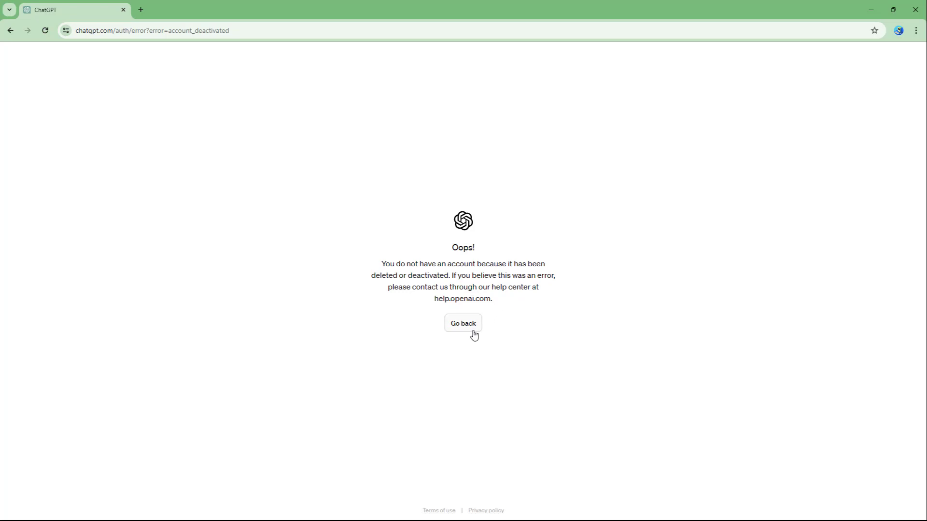
# Use Go back on the Oops error page to reach the logged-out home page
pyautogui.click(462, 323)
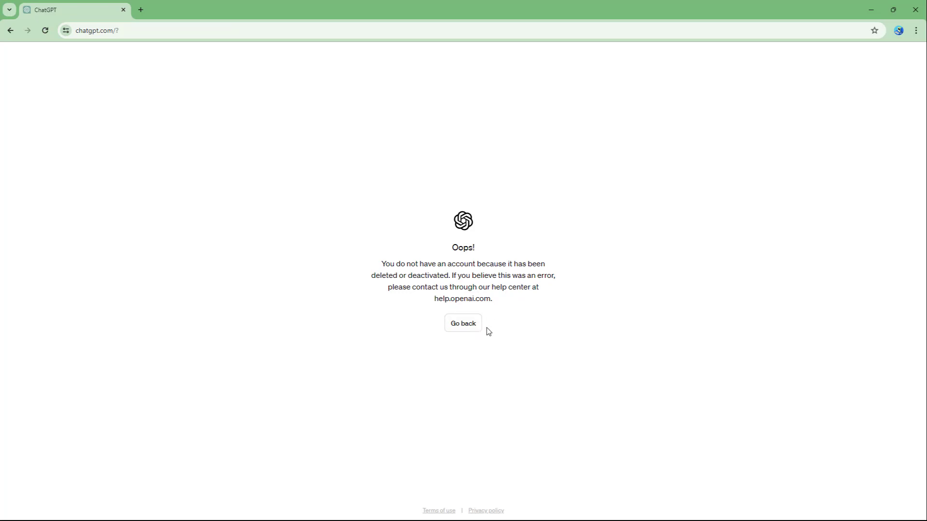
pyautogui.click(463, 323)
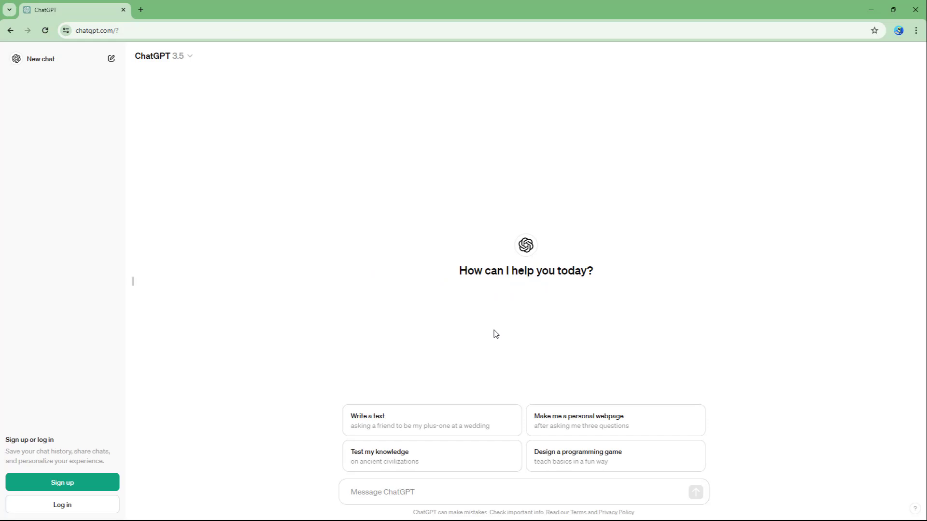